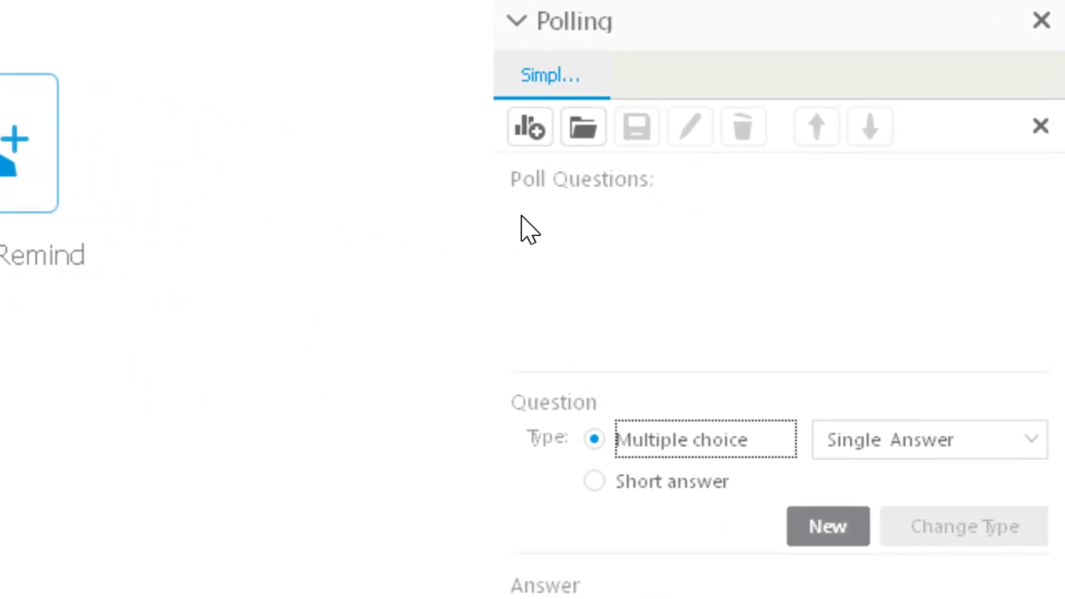
mouse_move(583, 228)
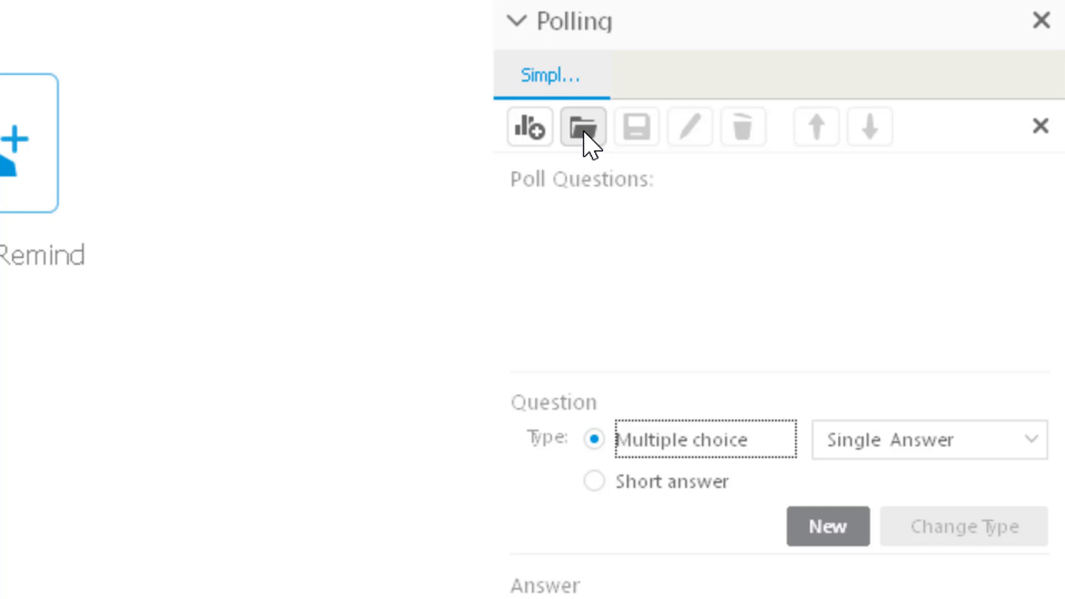
- Load the Simple Poll.atp file from the polling questions folder into the Polling panel
left_click(582, 127)
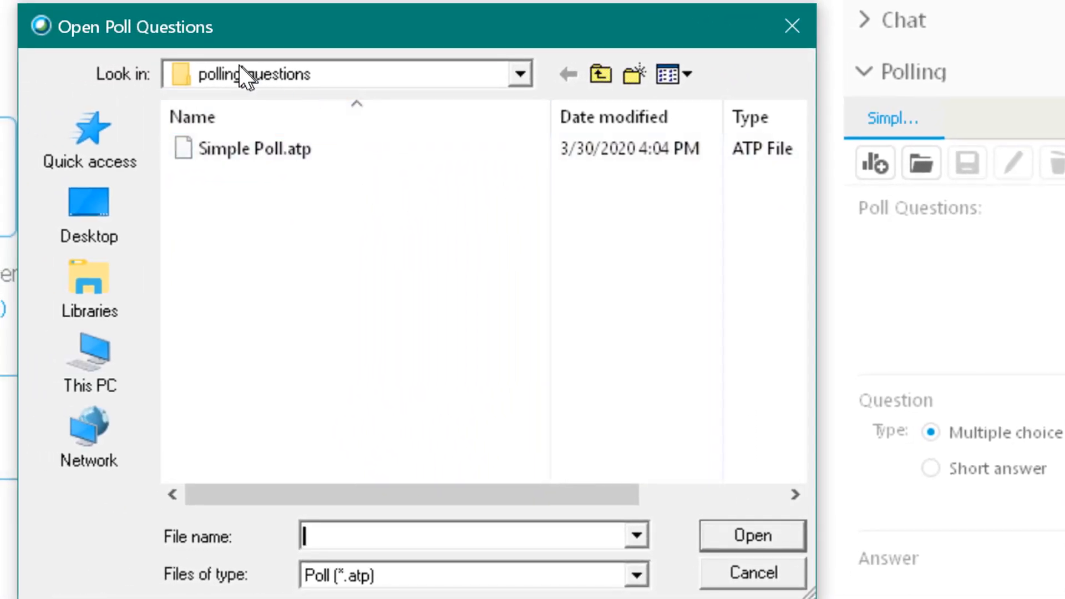
mouse_move(272, 80)
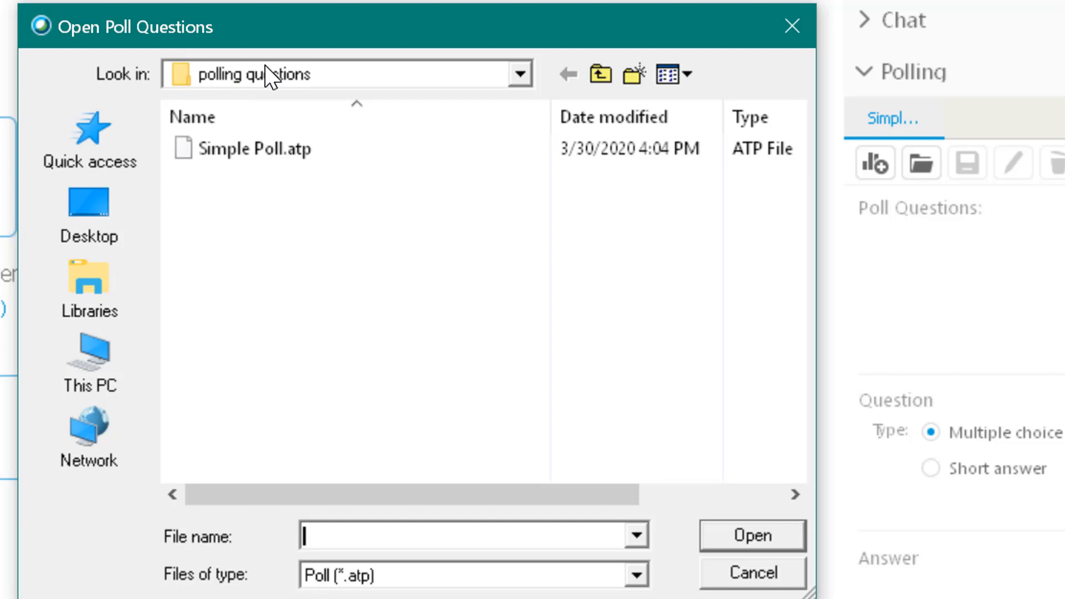
mouse_move(272, 81)
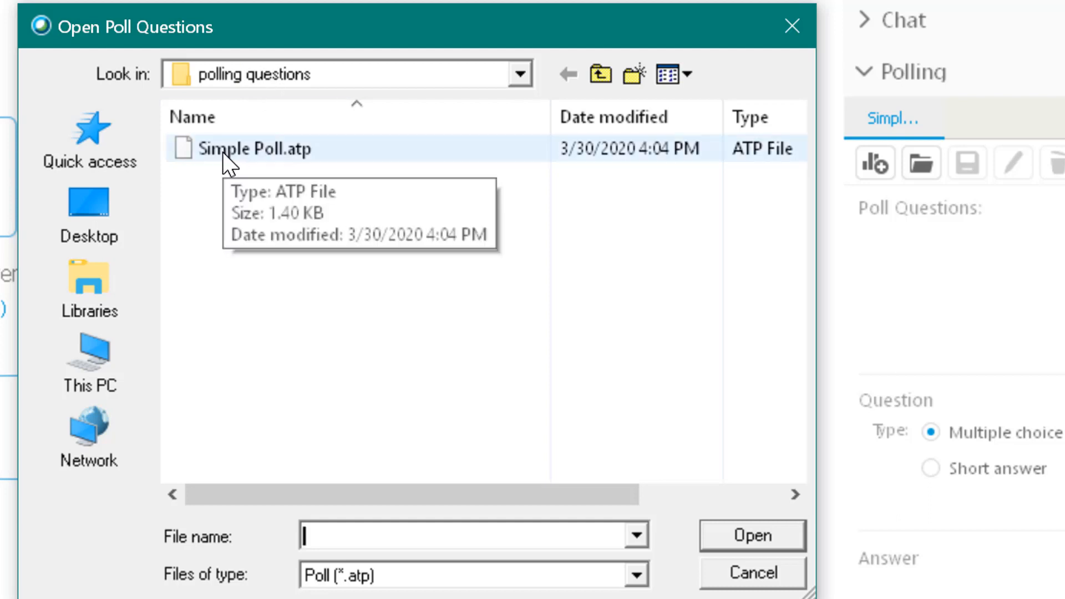
left_click(272, 148)
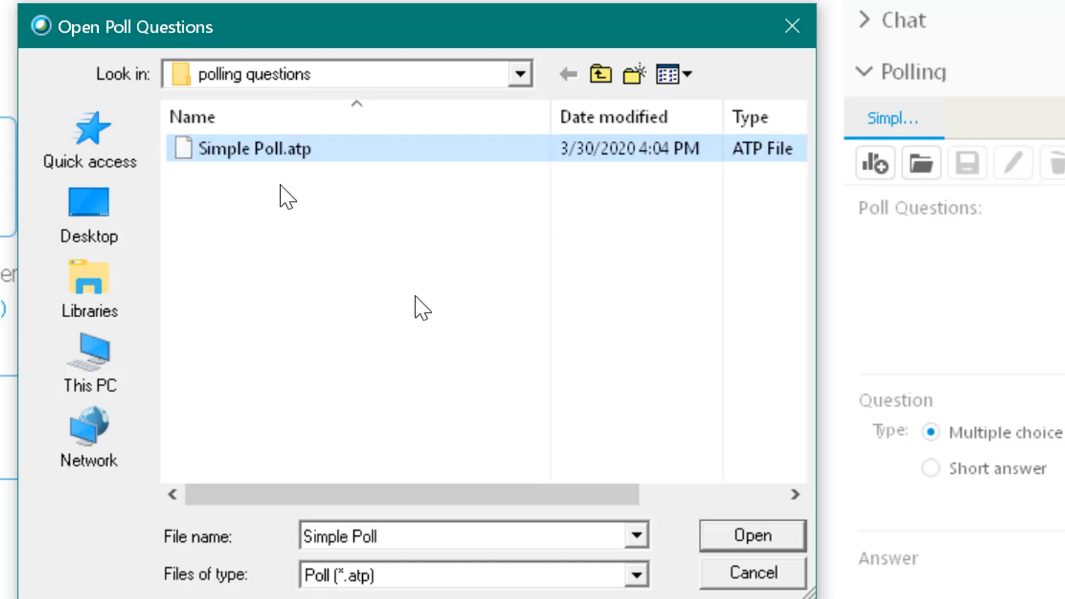
mouse_move(488, 313)
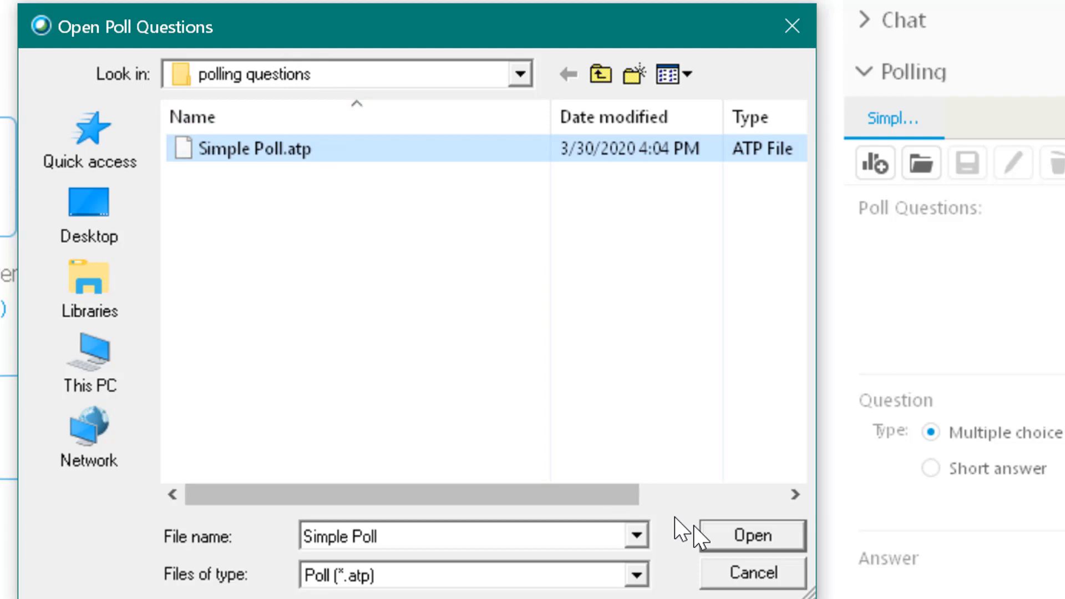
left_click(749, 535)
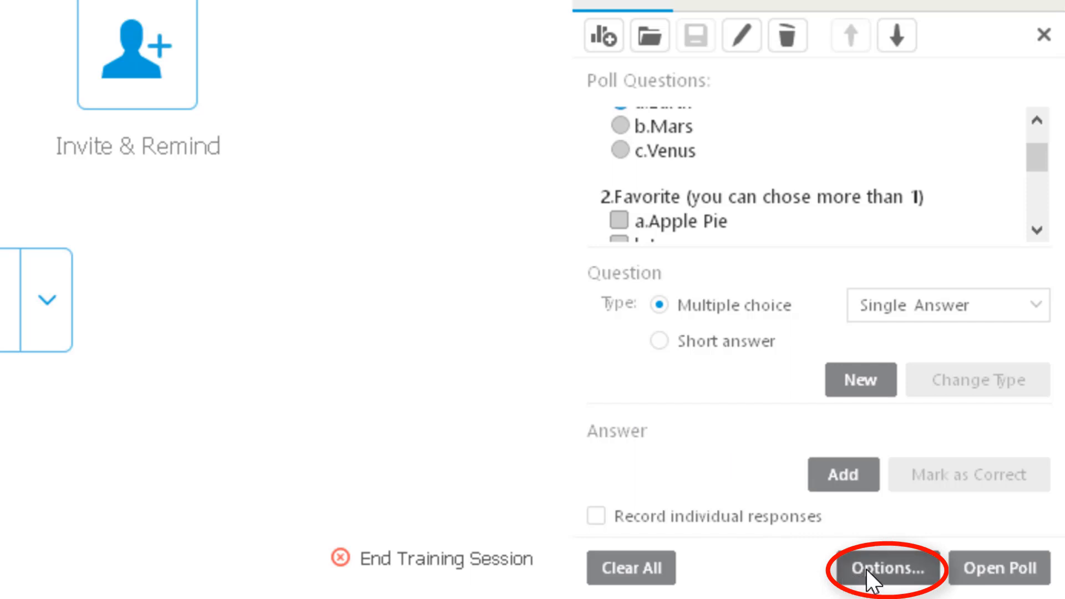
- Bring up the Polling Options dialog from the Polling panel
left_click(886, 568)
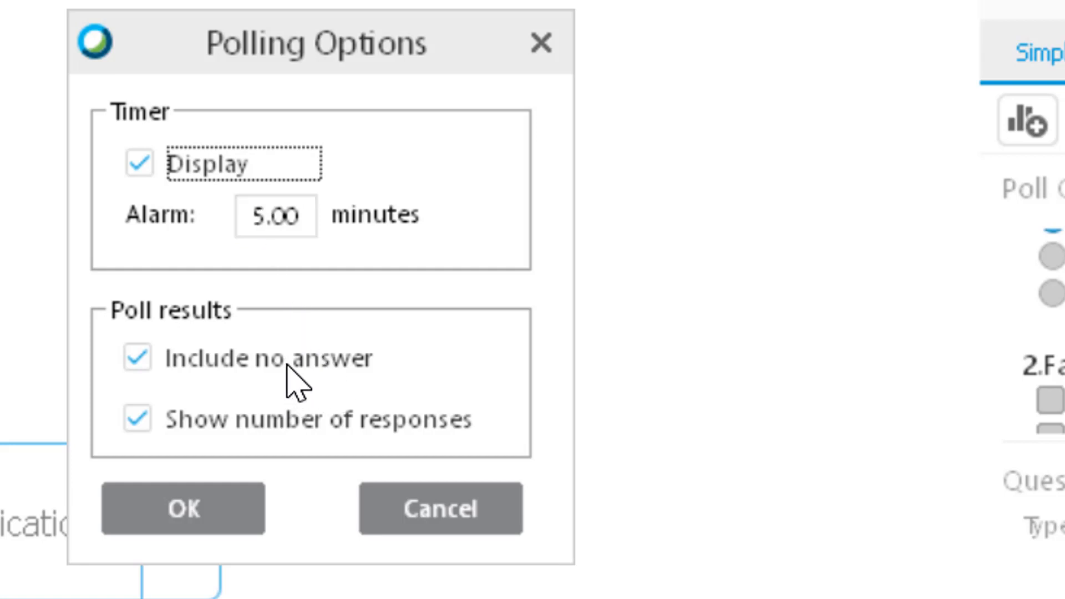
mouse_move(282, 432)
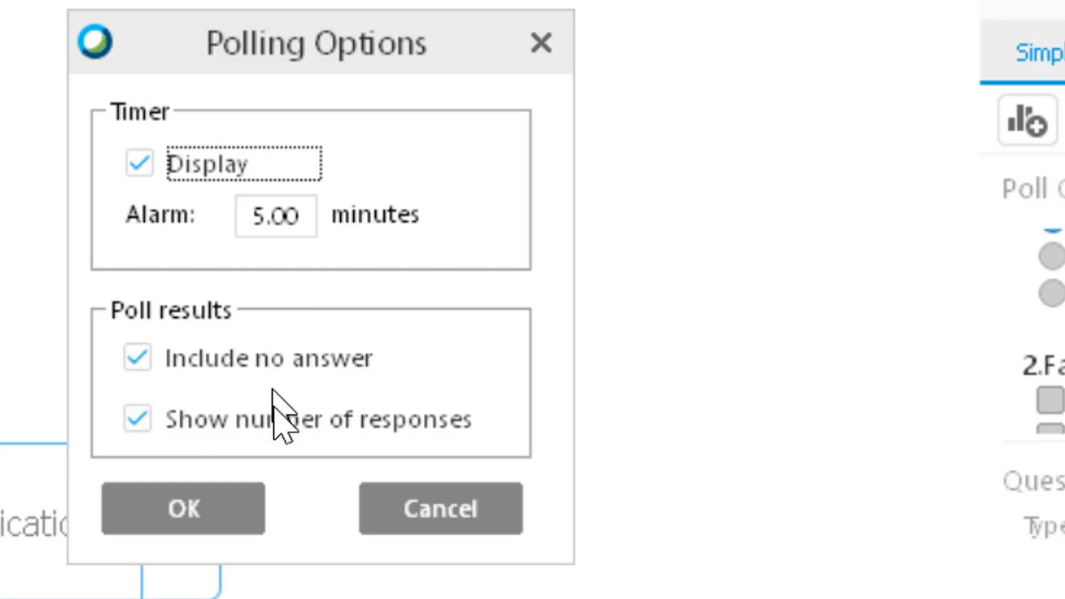
mouse_move(270, 465)
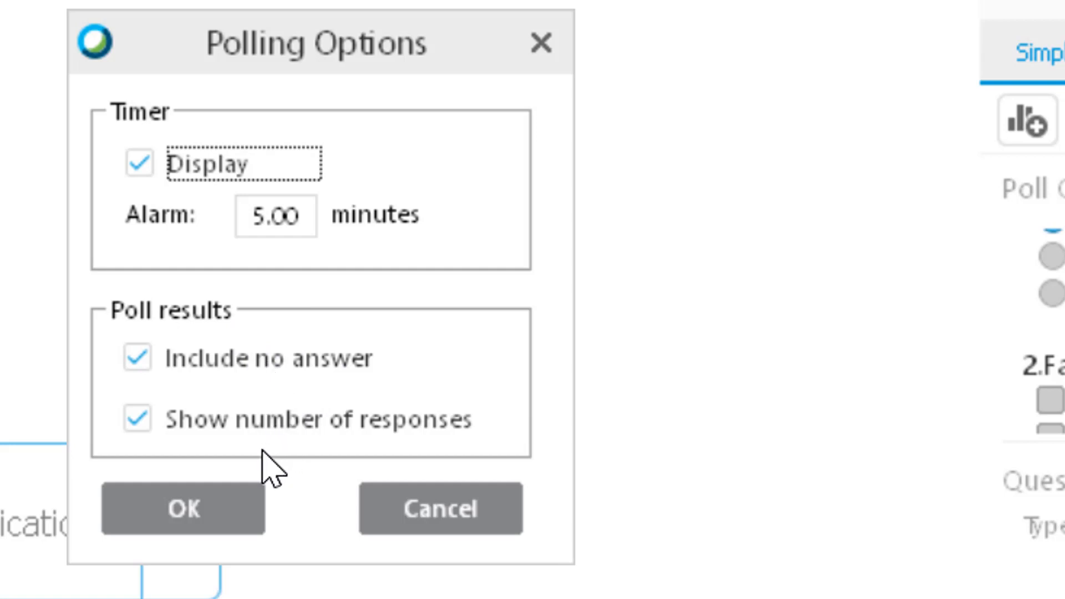
mouse_move(244, 512)
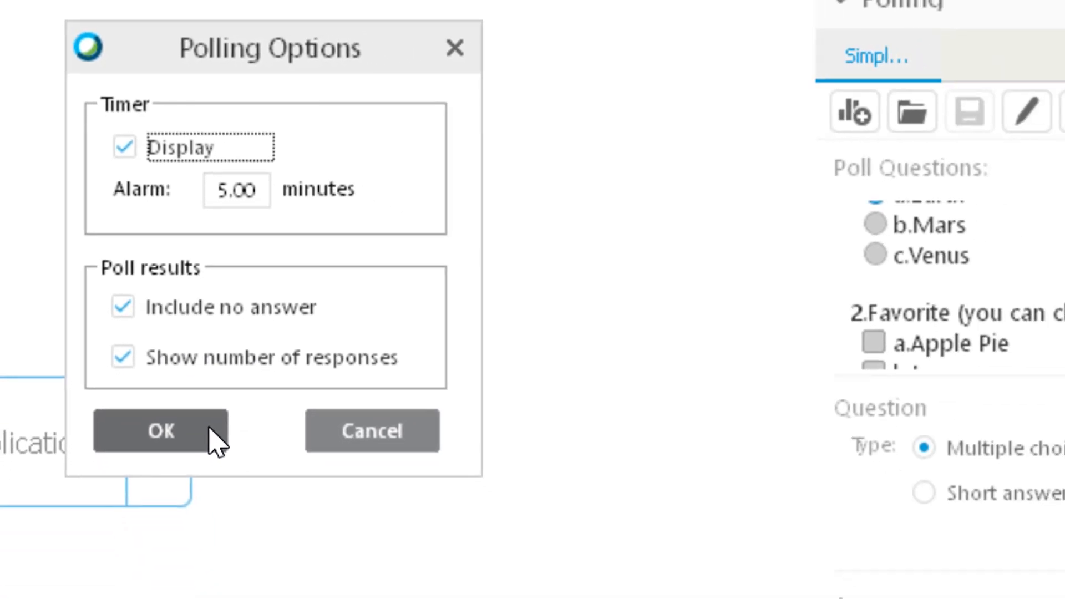
- Confirm the timer display, 5.00-minute alarm, and no-answer and response-count result settings
left_click(160, 430)
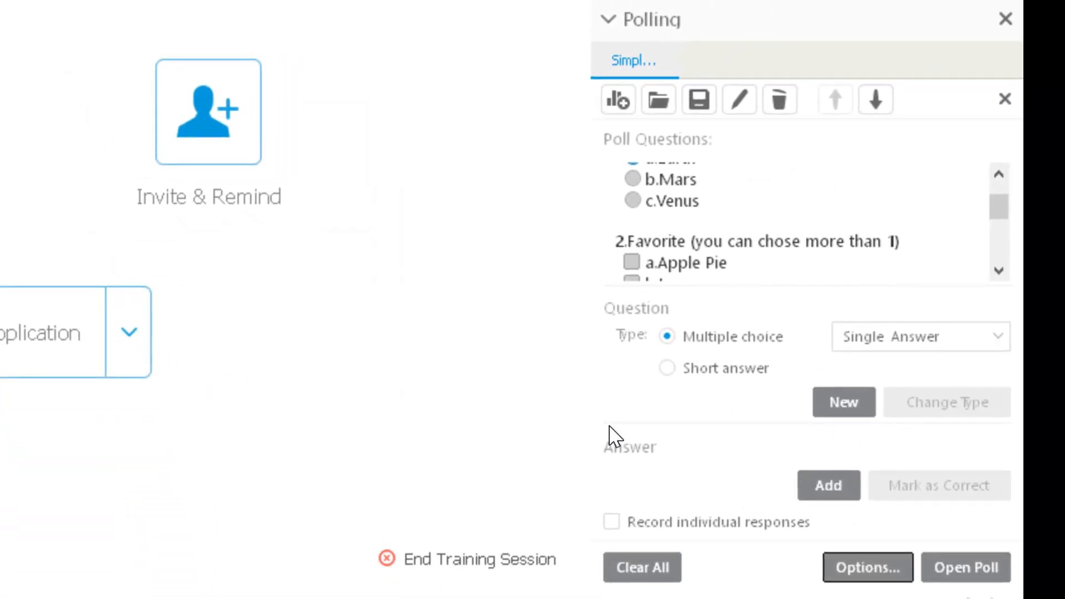
mouse_move(656, 439)
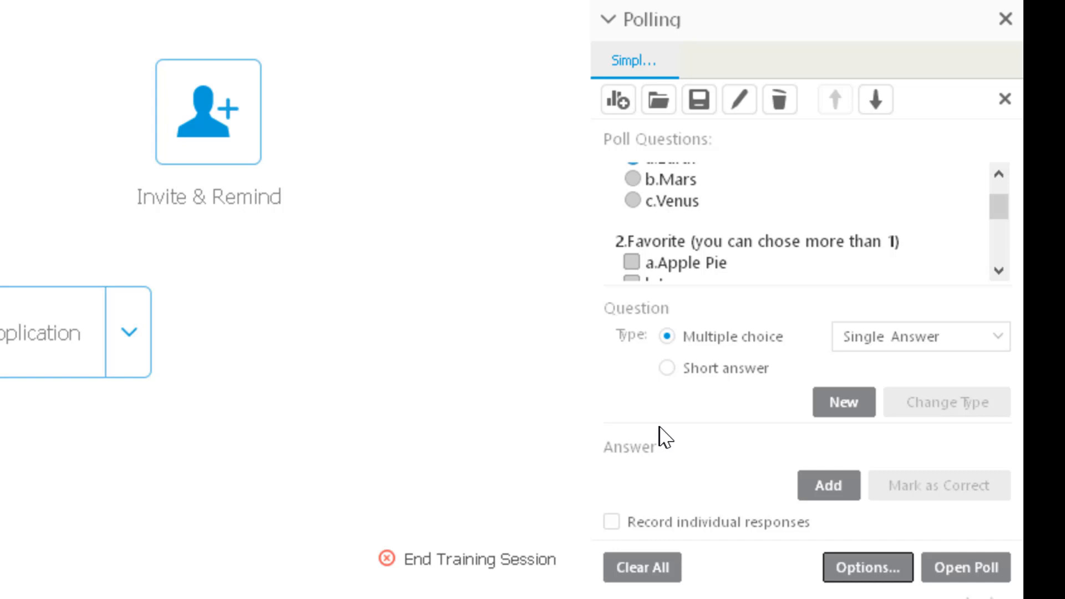
mouse_move(656, 526)
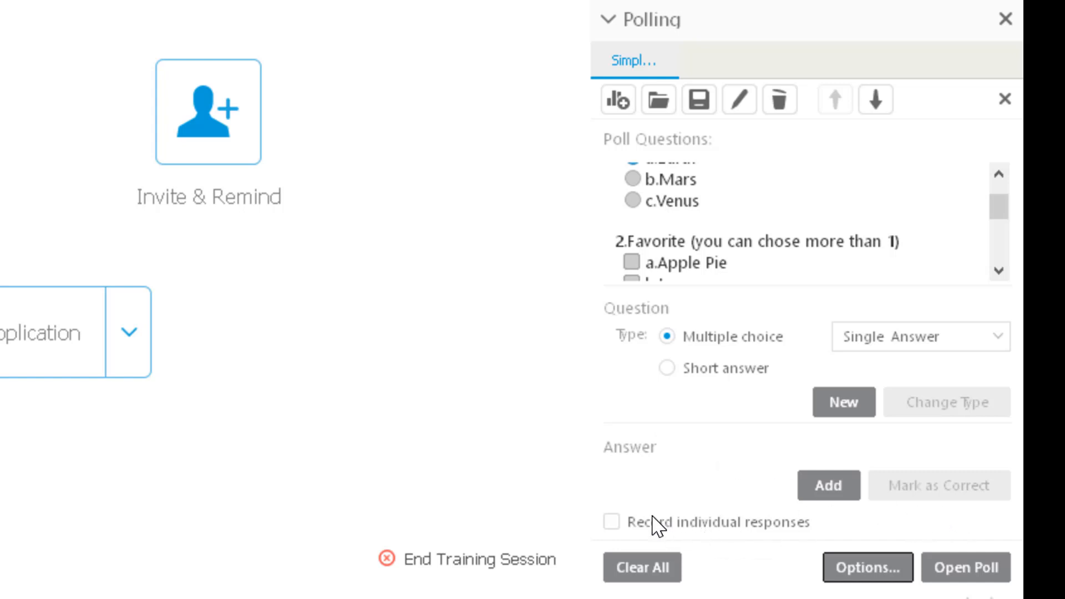
mouse_move(659, 526)
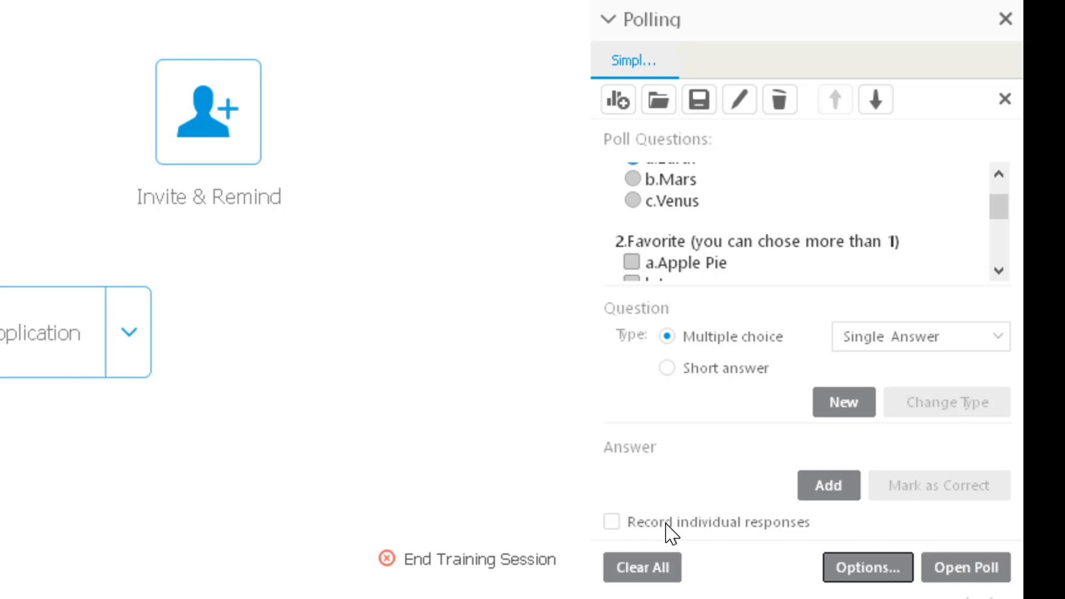
mouse_move(693, 531)
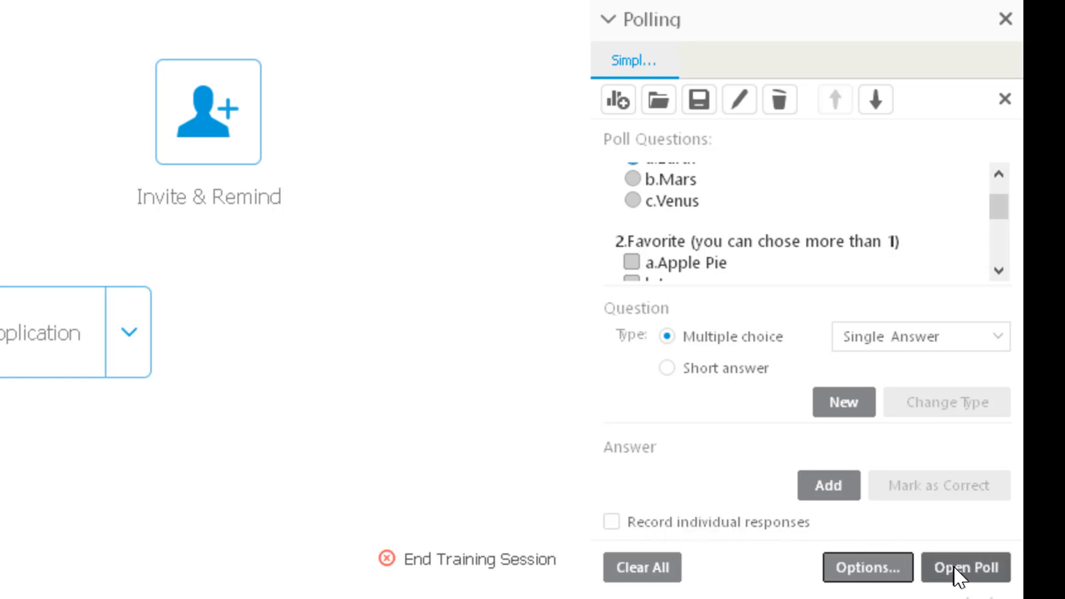
left_click(966, 568)
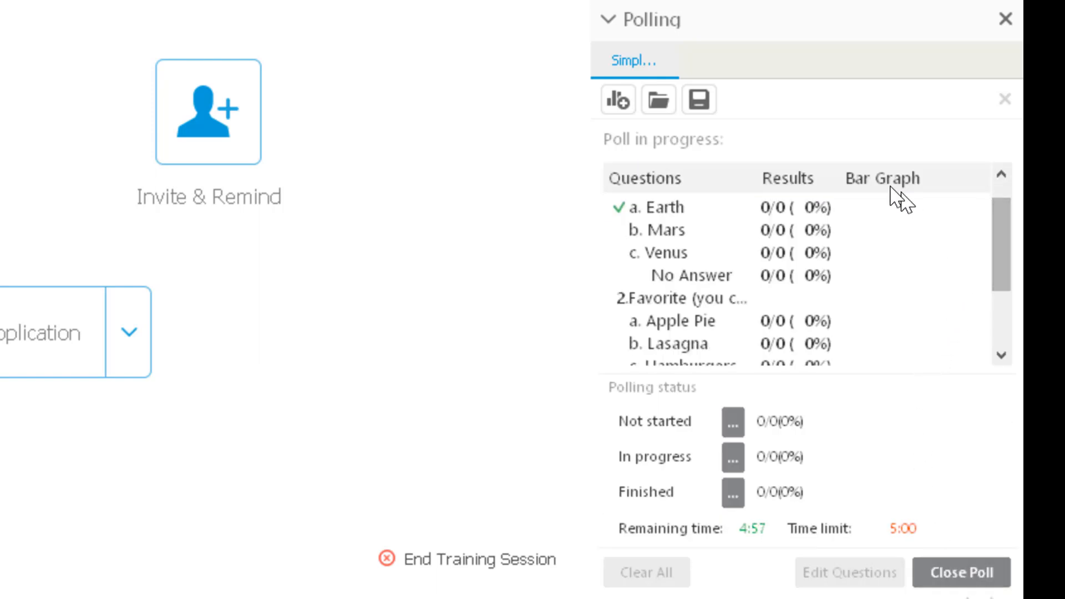
mouse_move(679, 275)
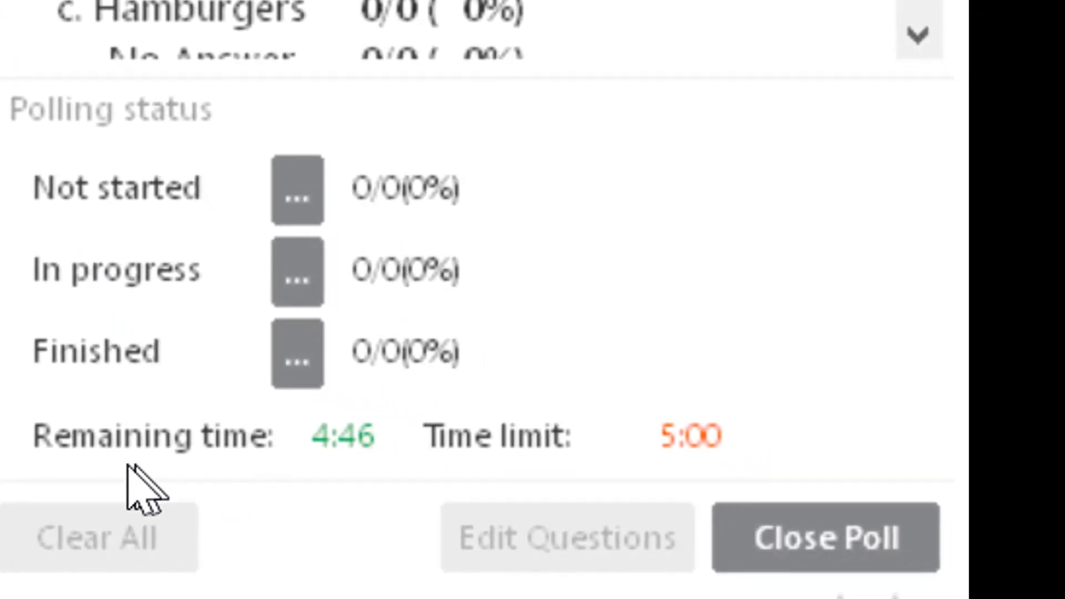
mouse_move(380, 477)
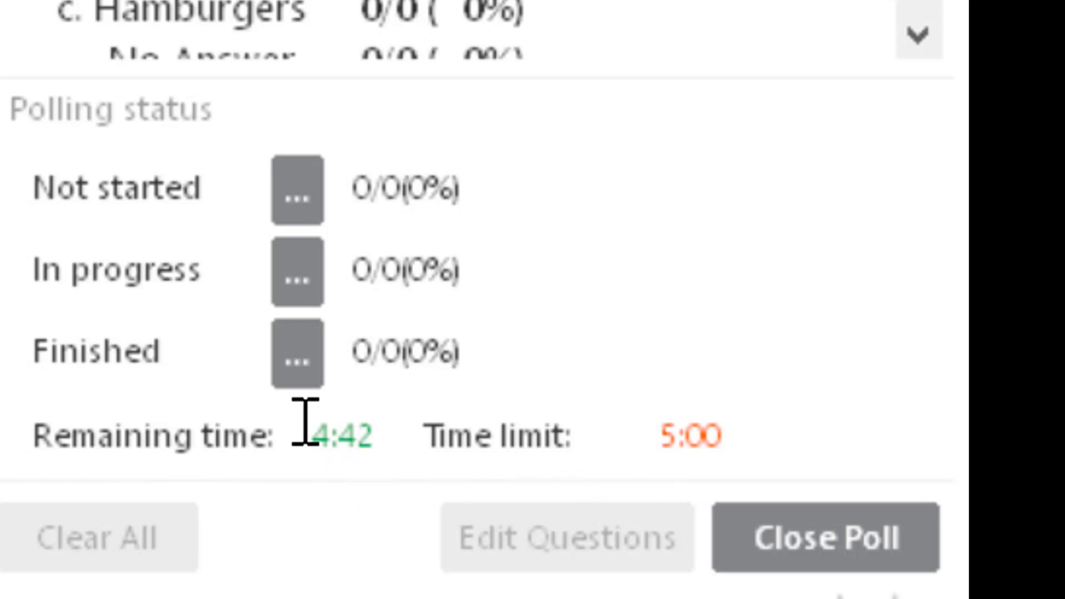
mouse_move(367, 381)
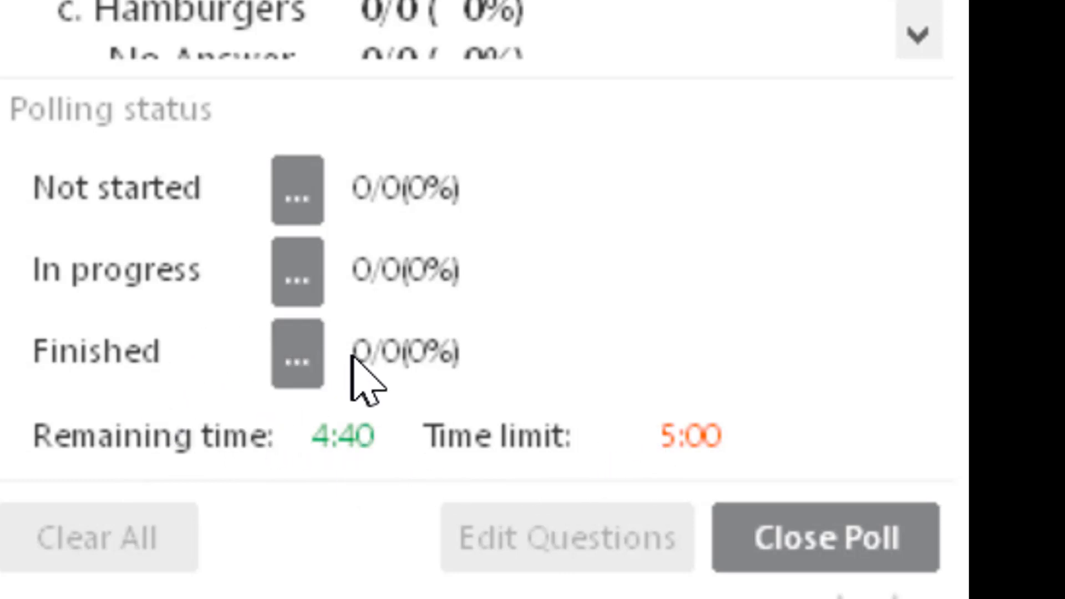
mouse_move(377, 307)
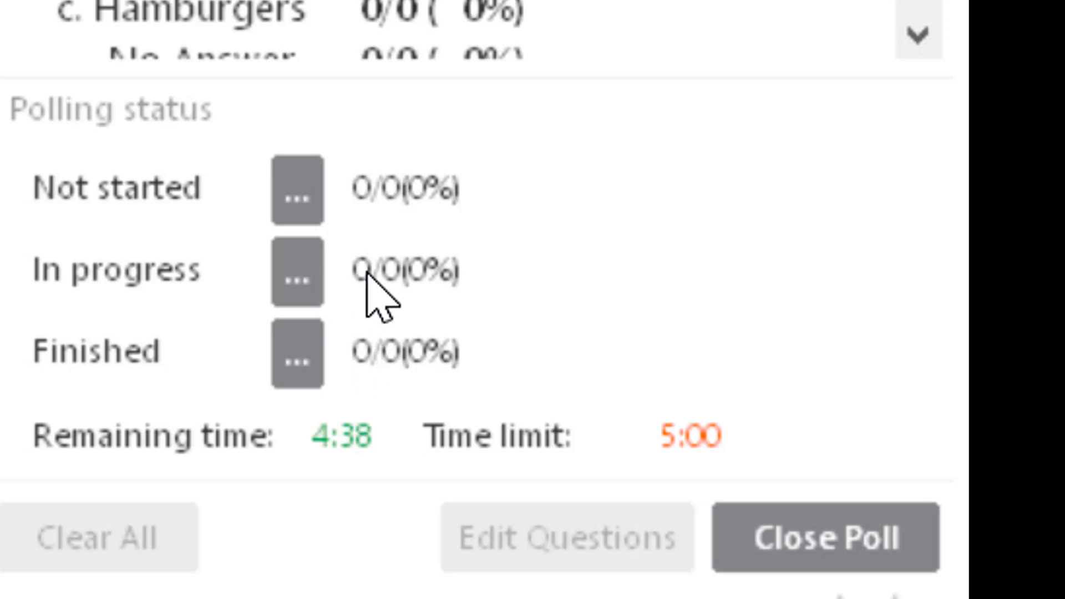
mouse_move(438, 205)
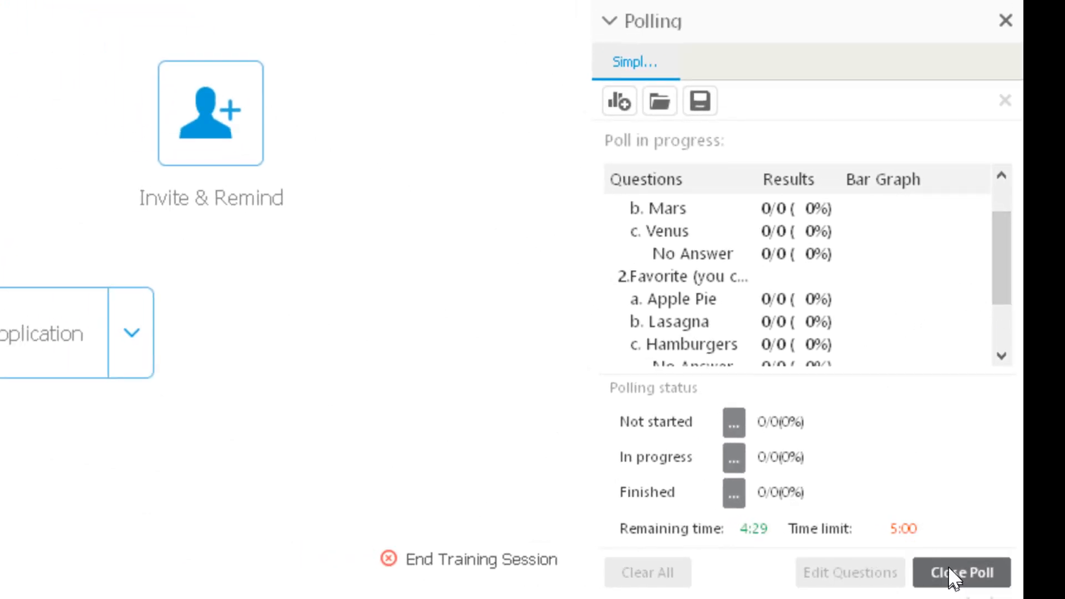
- End the running poll to show results, then close the poll questions
left_click(962, 573)
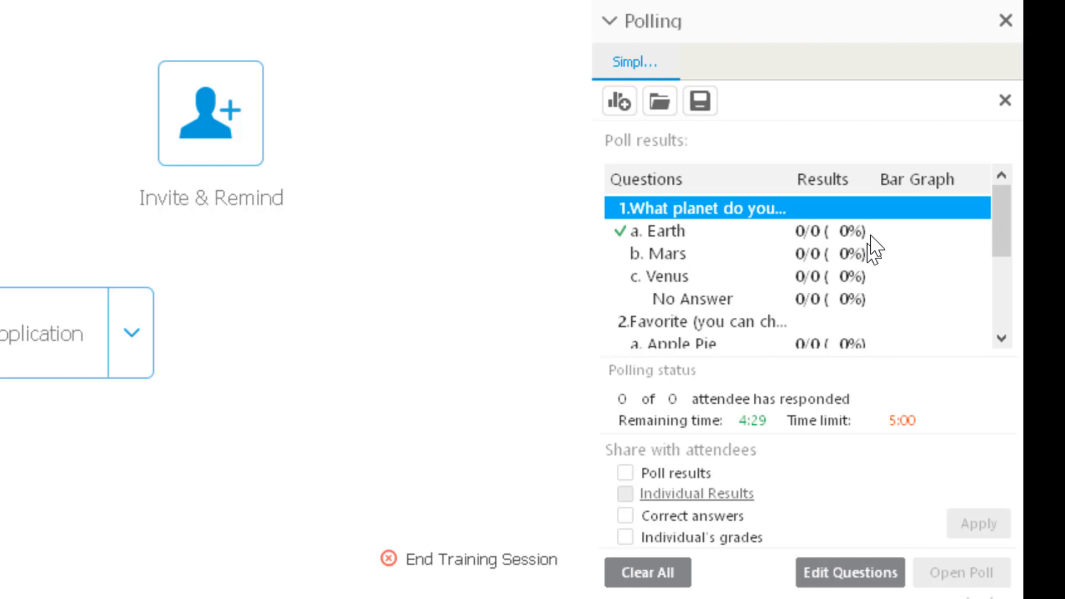
mouse_move(1007, 101)
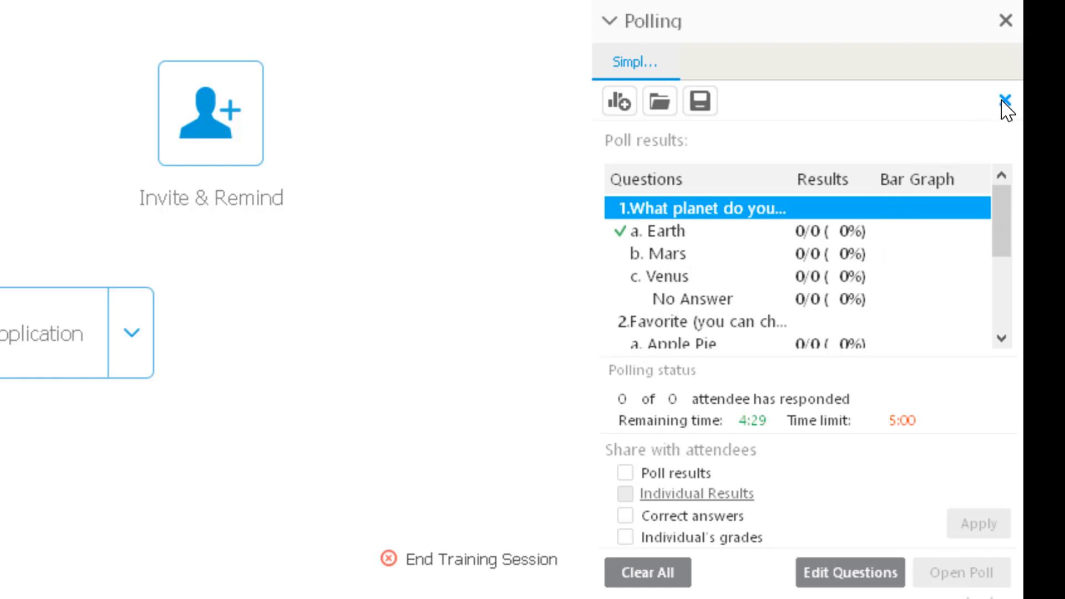
left_click(1008, 102)
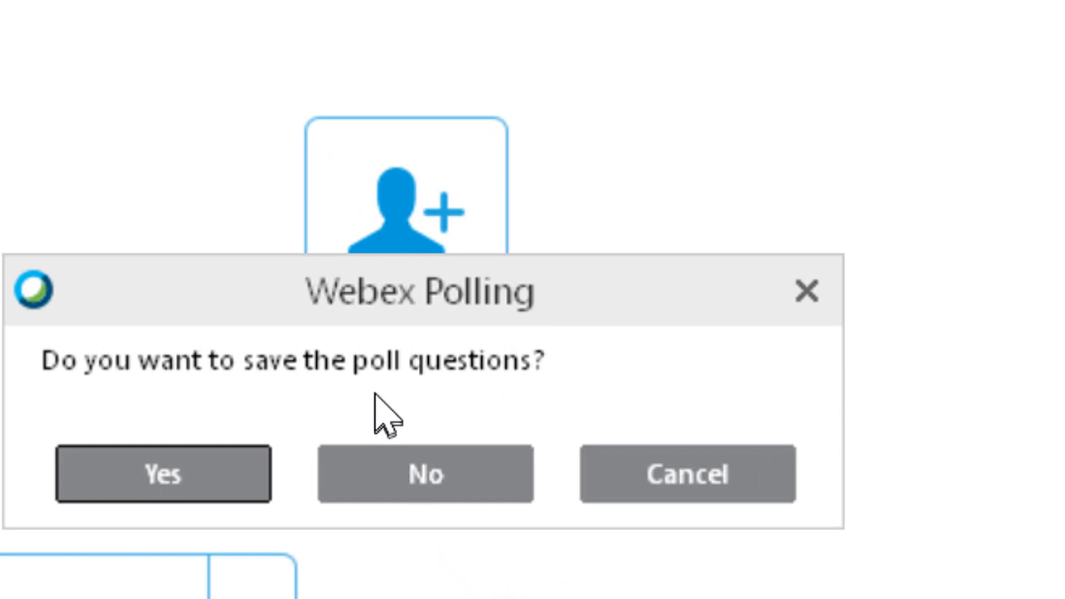
mouse_move(426, 474)
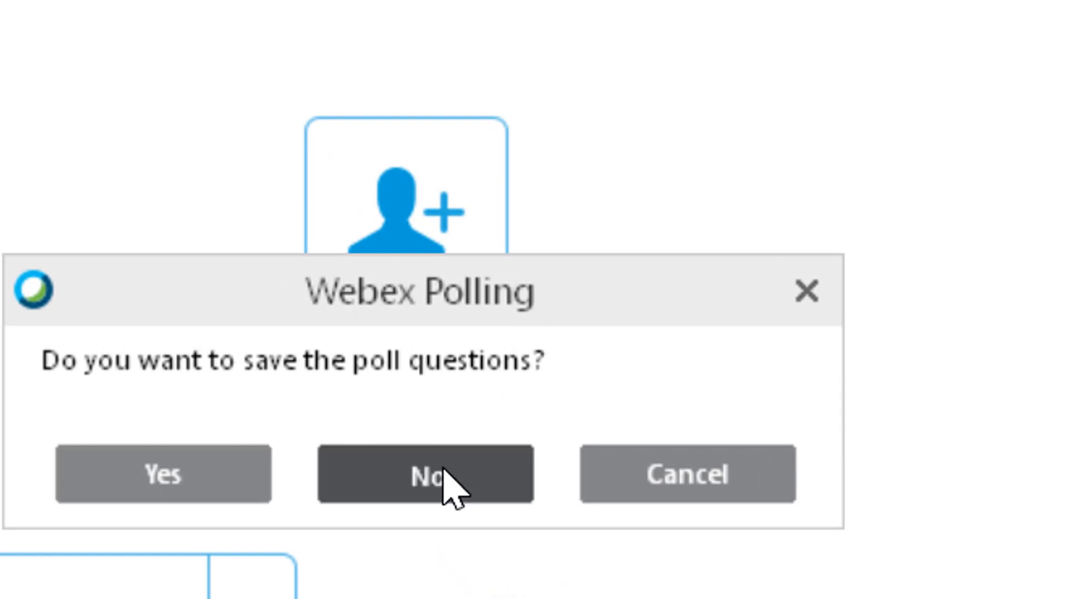
- Answer No to saving the poll questions, leaving the save-results prompt on screen
left_click(425, 474)
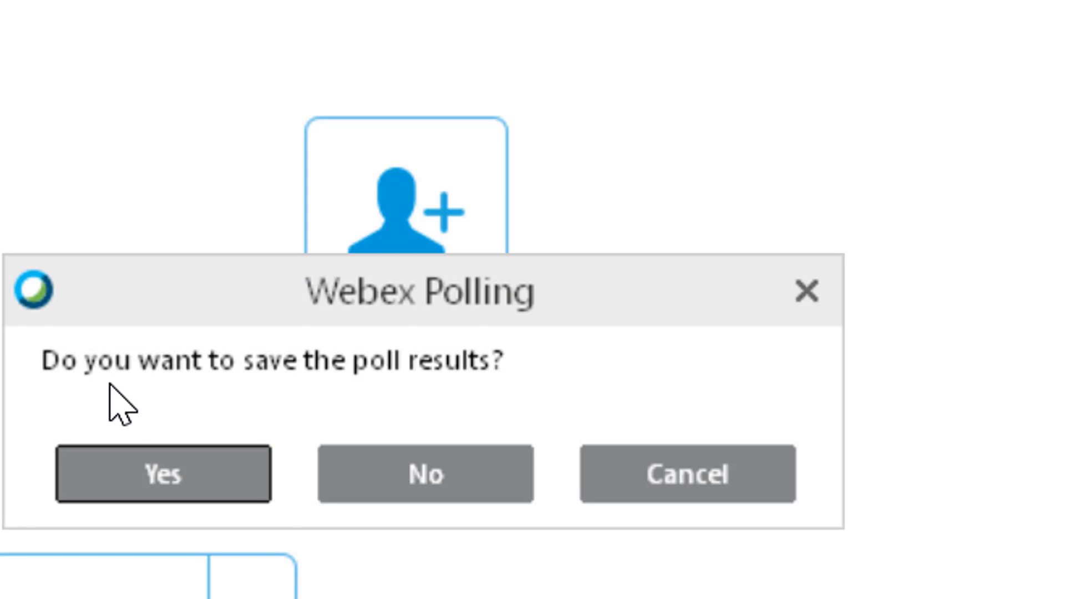
mouse_move(121, 413)
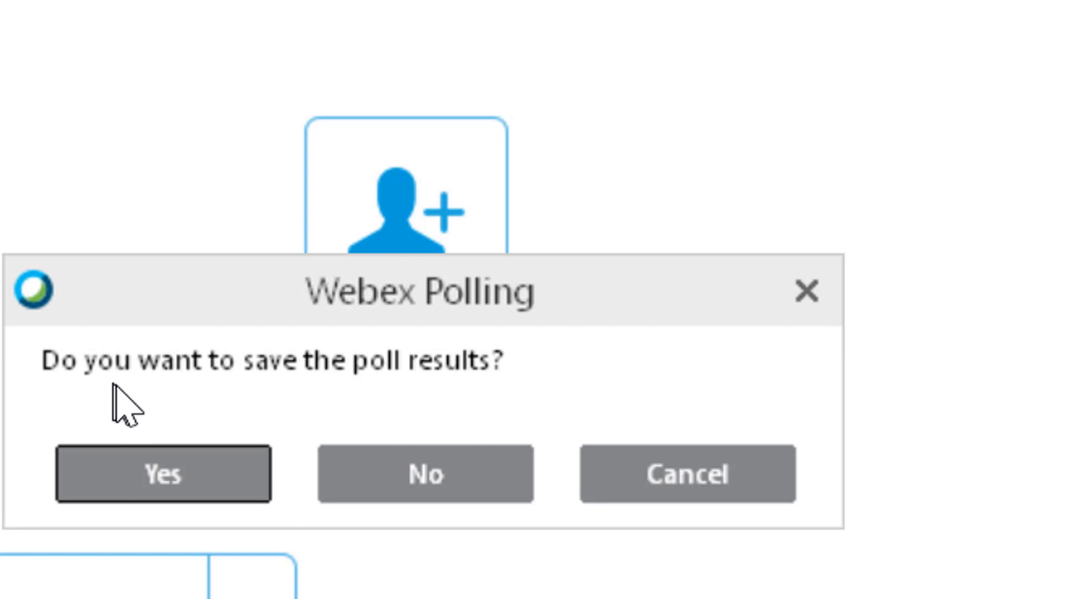